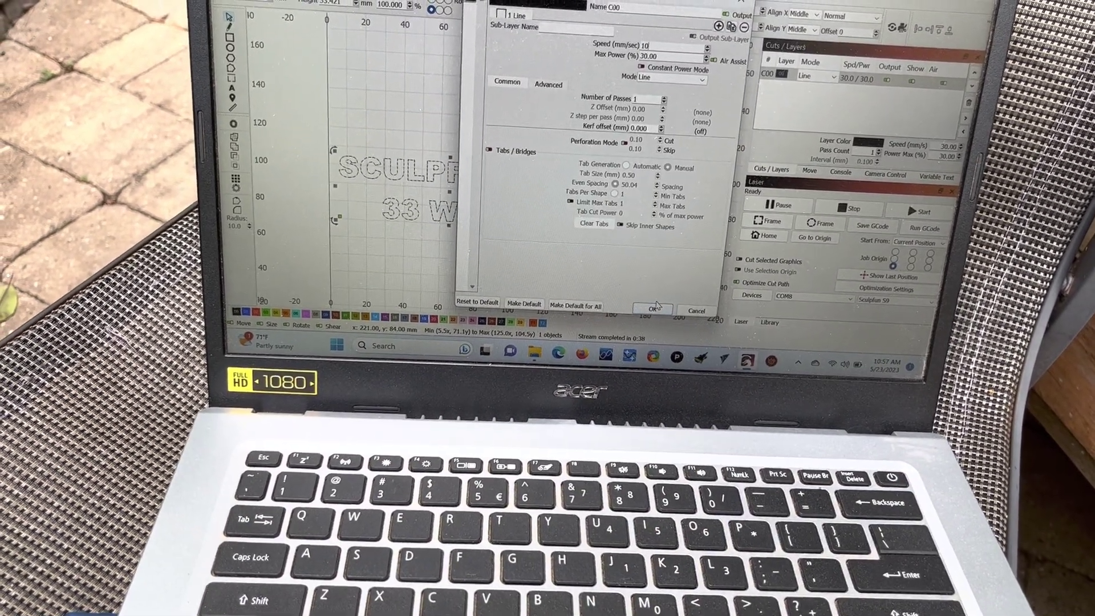
Confirm the line layer's cut settings of Line mode, 10 mm/sec speed and 30% power.
left_click(654, 310)
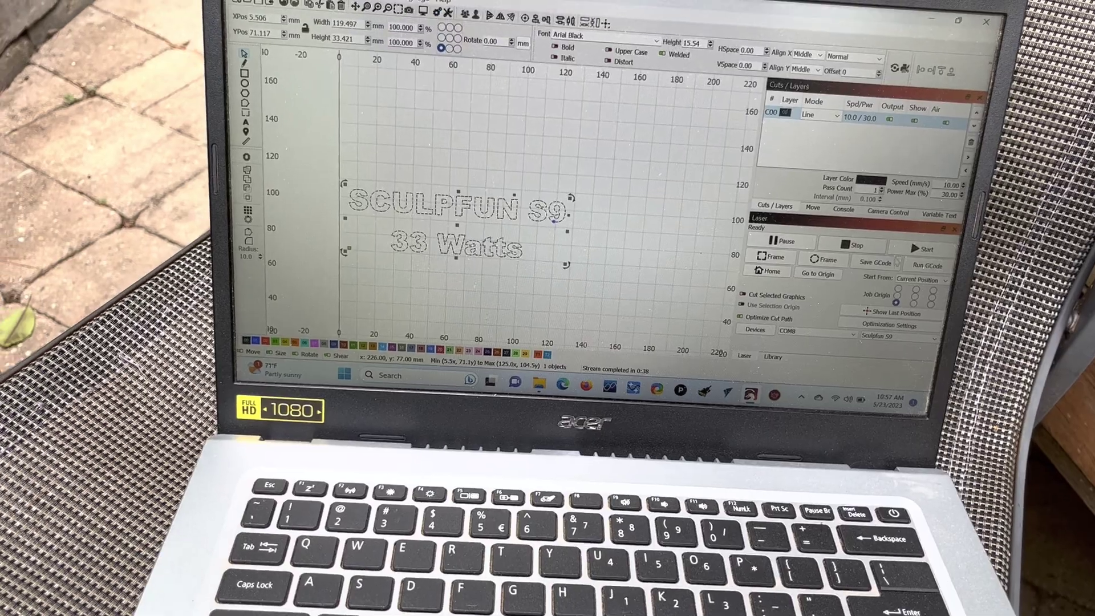